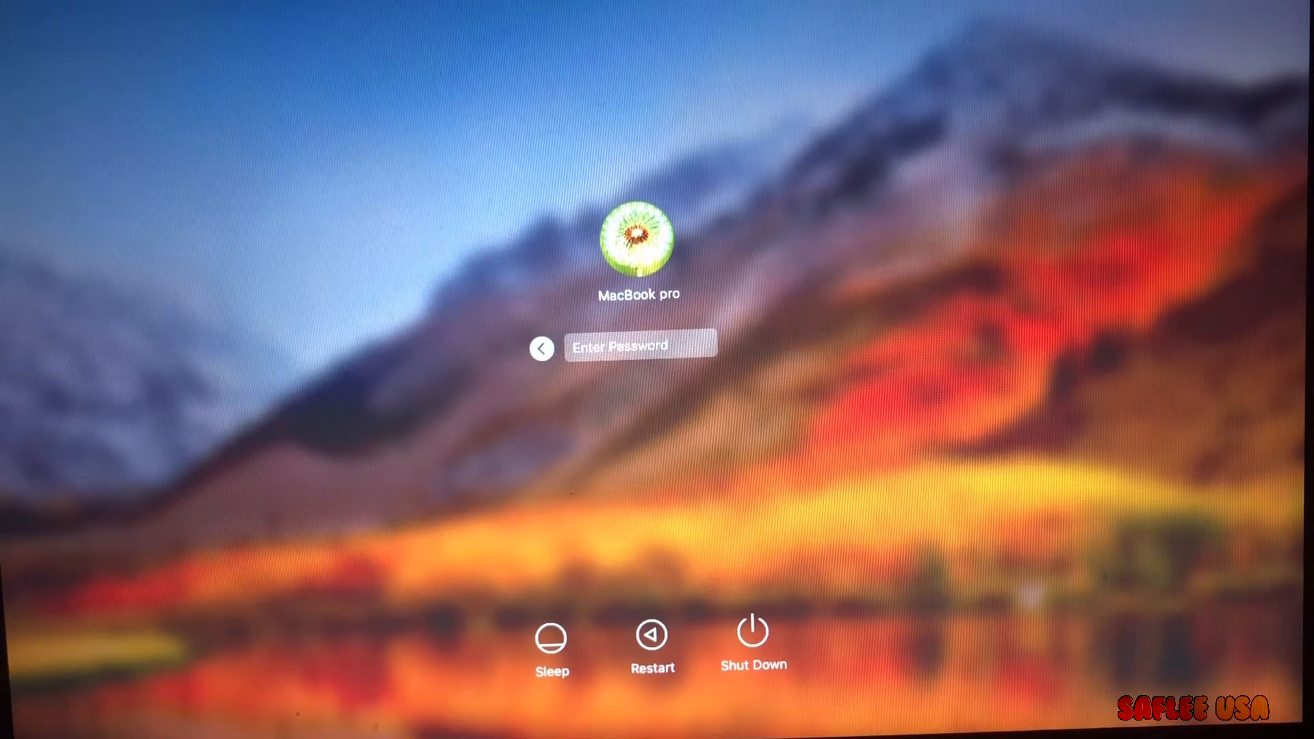
{"action": "left_click", "coordinate": [641, 347]}
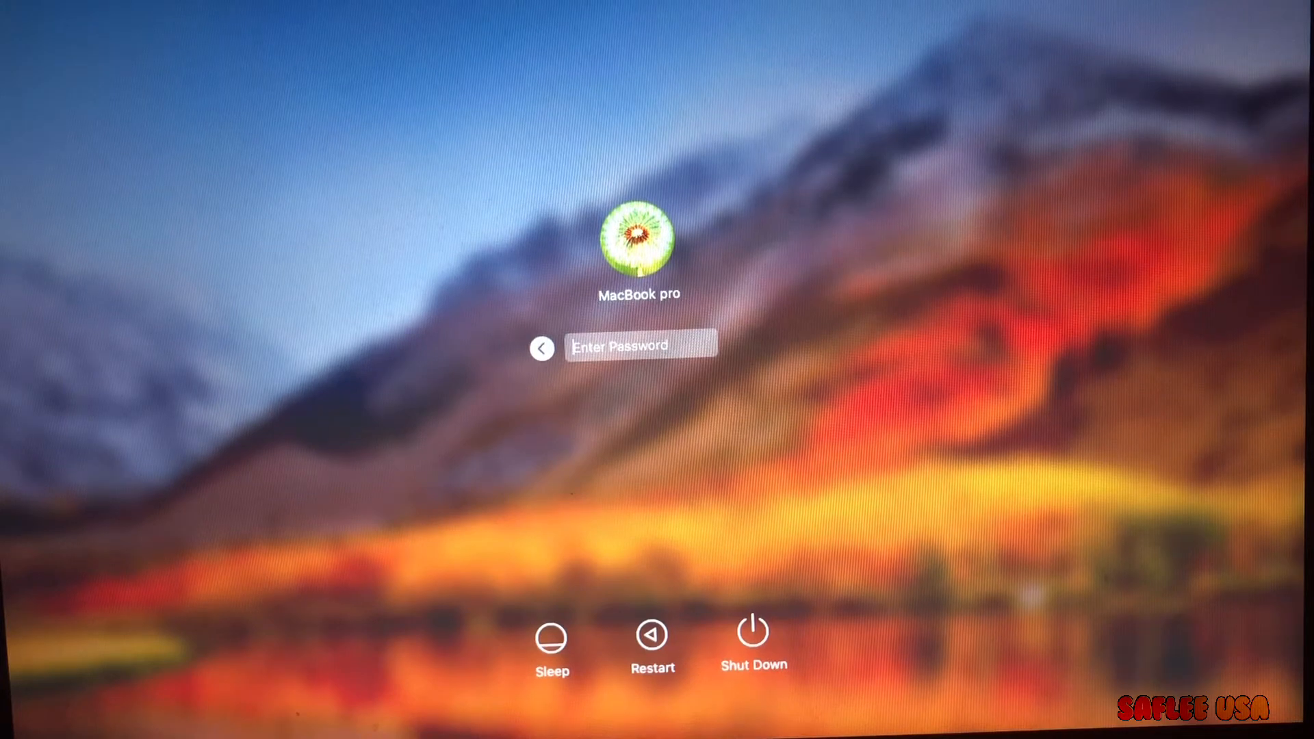
{"action": "left_click", "coordinate": [641, 346]}
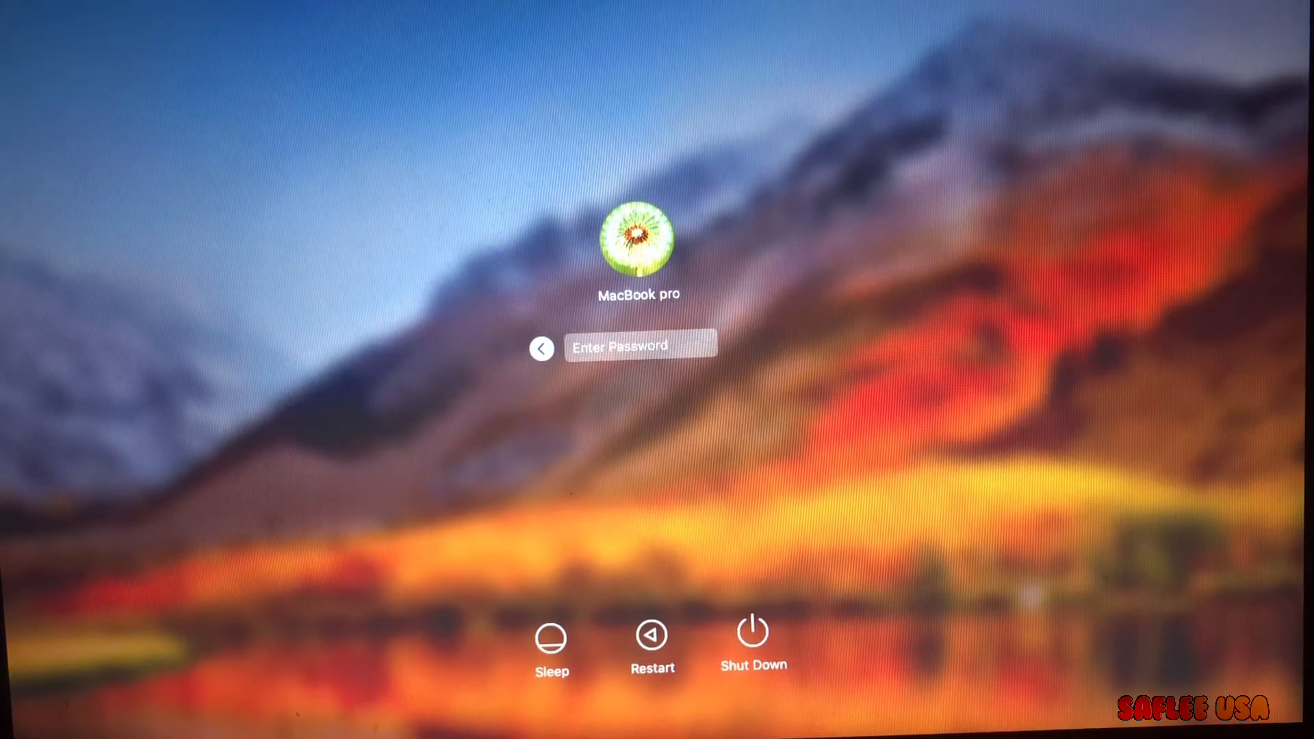
{"action": "left_click", "coordinate": [640, 347]}
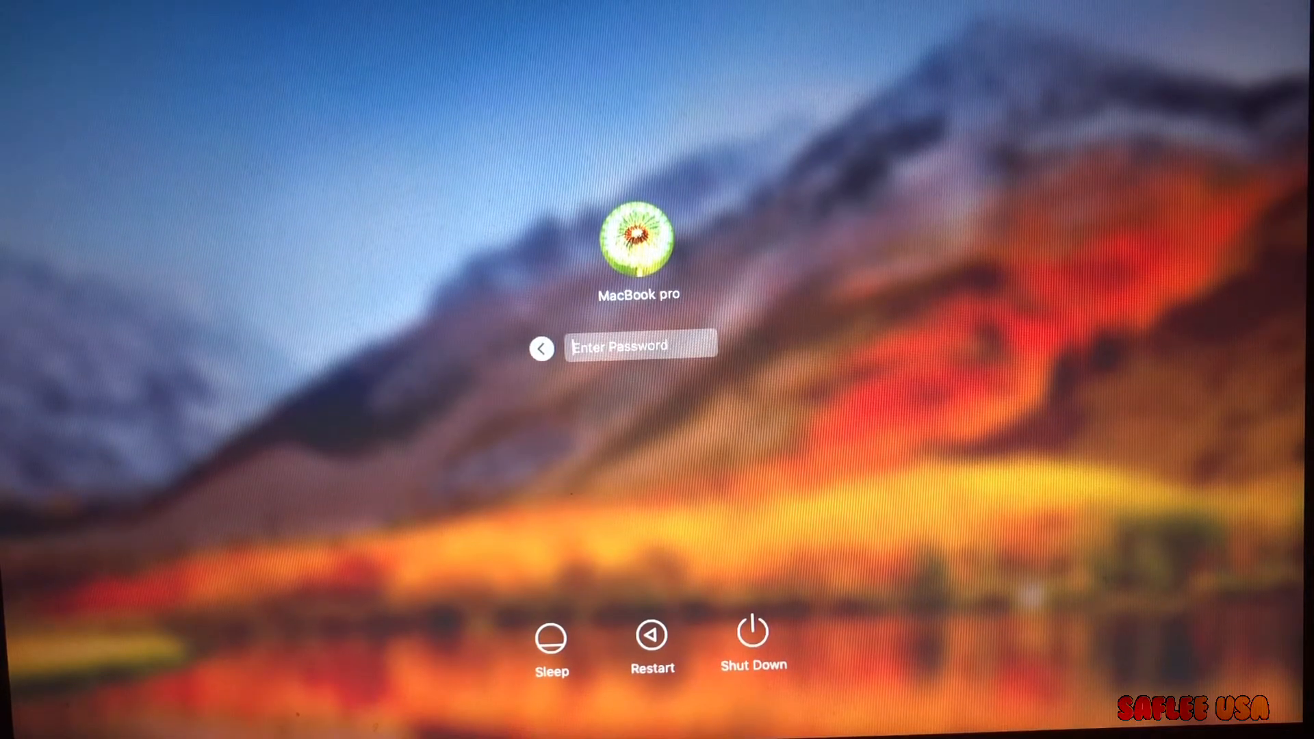
{"action": "left_click", "coordinate": [641, 347]}
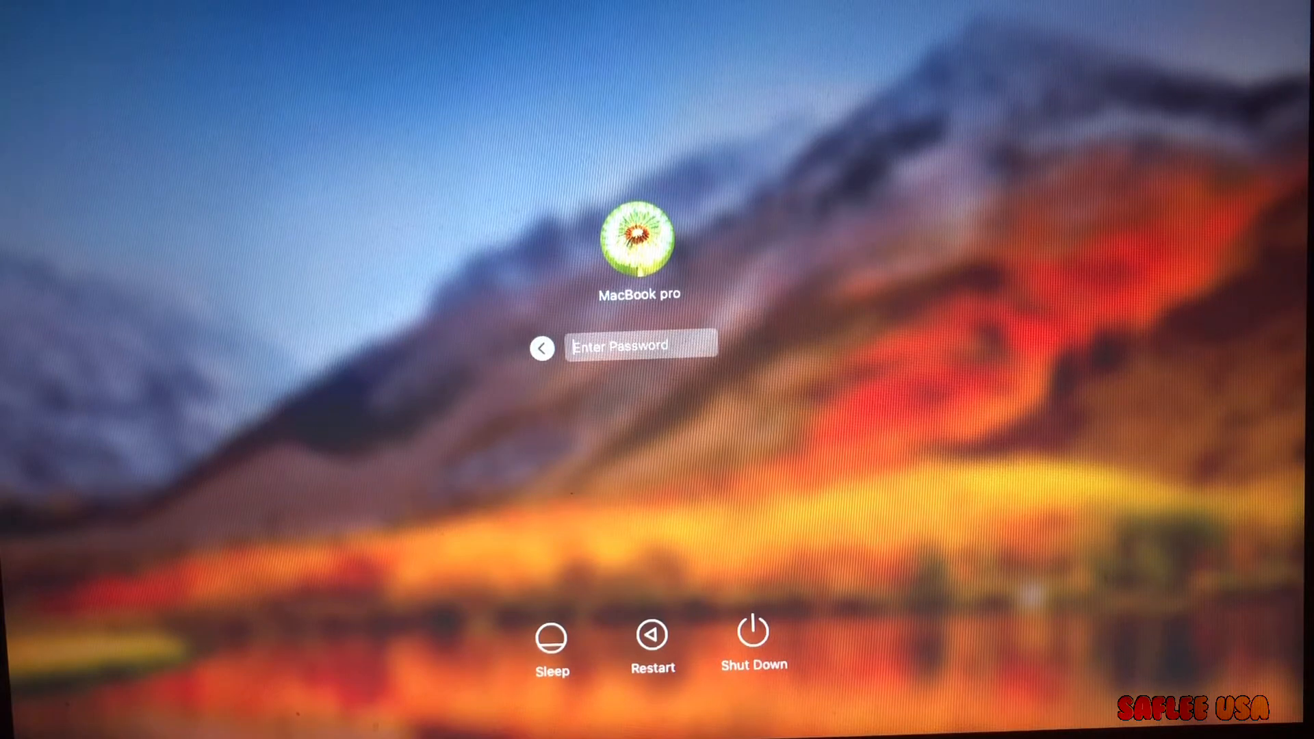
{"action": "left_click", "coordinate": [641, 345]}
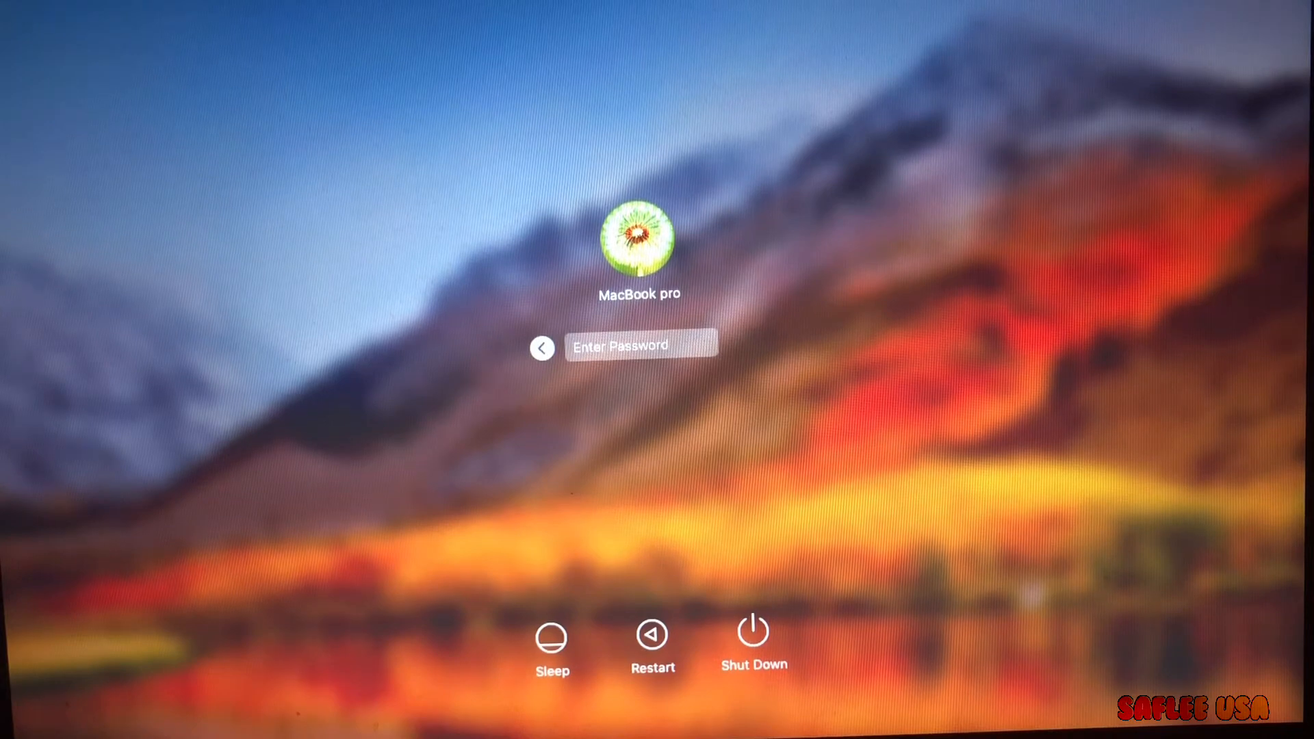
{"action": "left_click", "coordinate": [642, 345]}
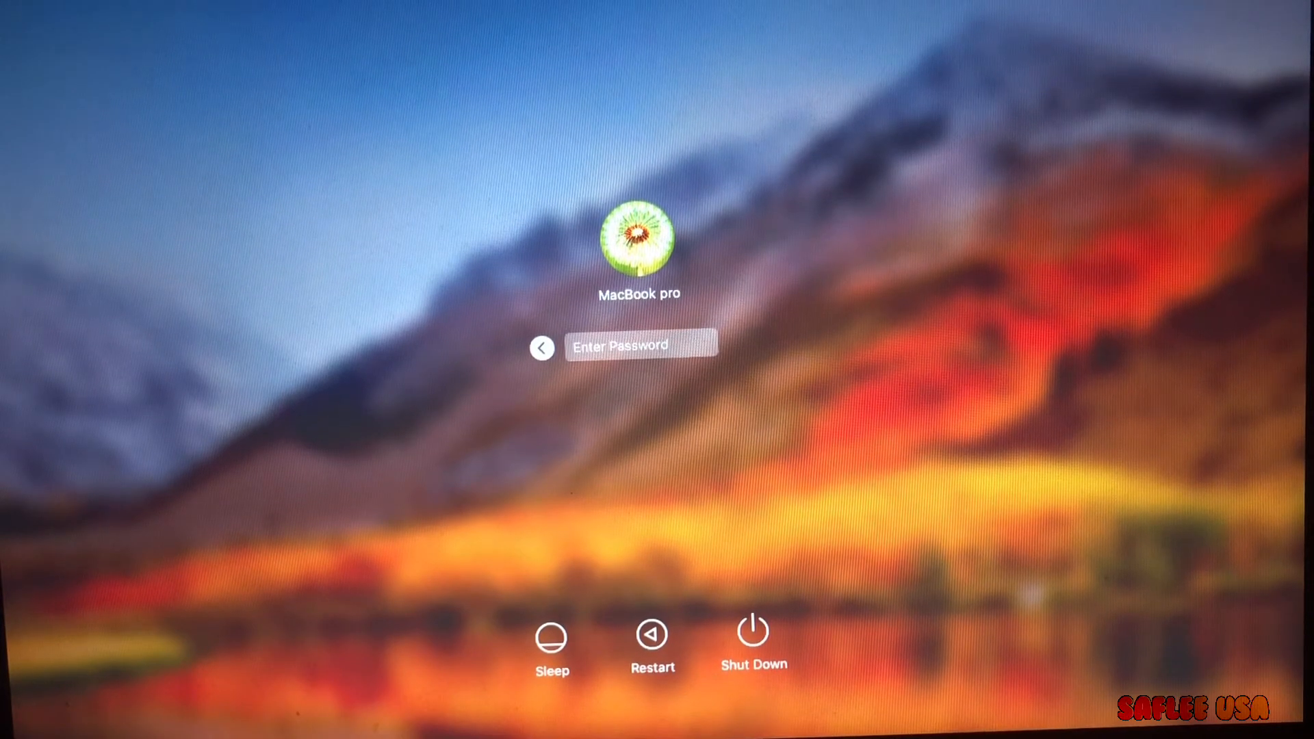
{"action": "left_click", "coordinate": [640, 345]}
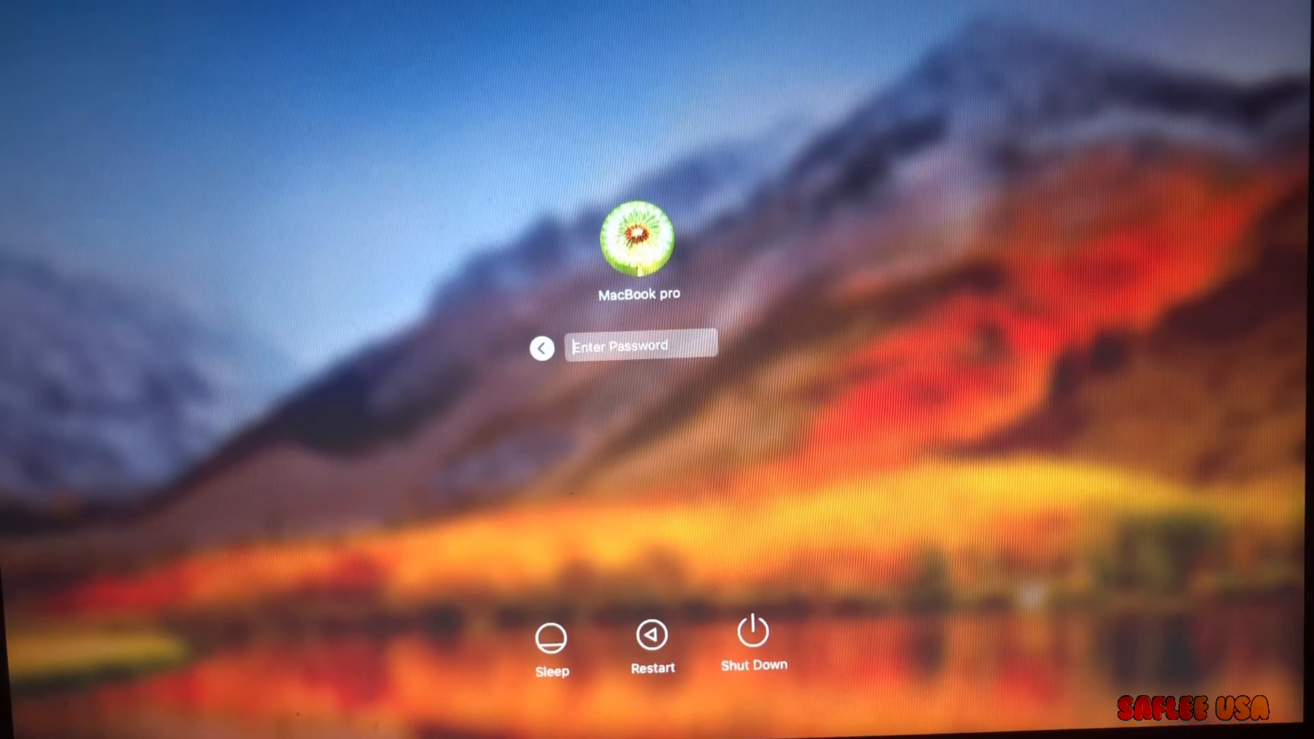
{"action": "left_click", "coordinate": [641, 345]}
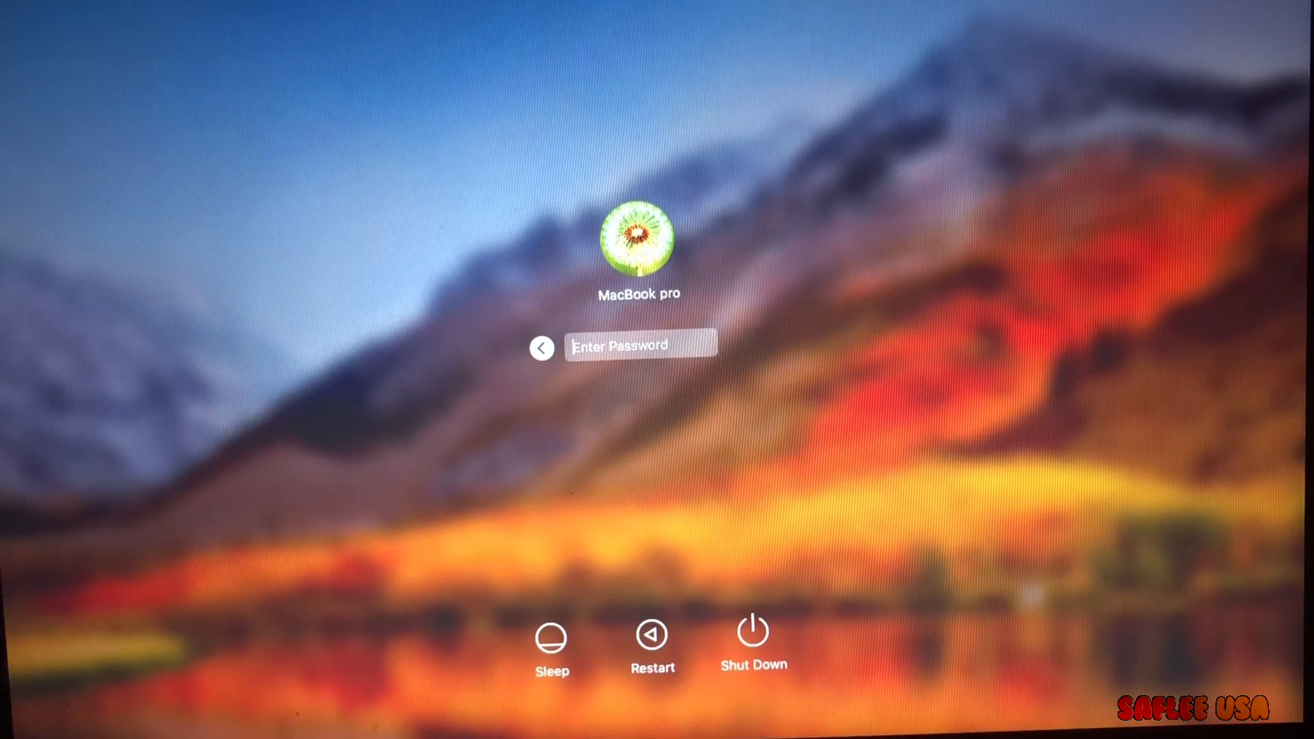
{"action": "left_click", "coordinate": [641, 345]}
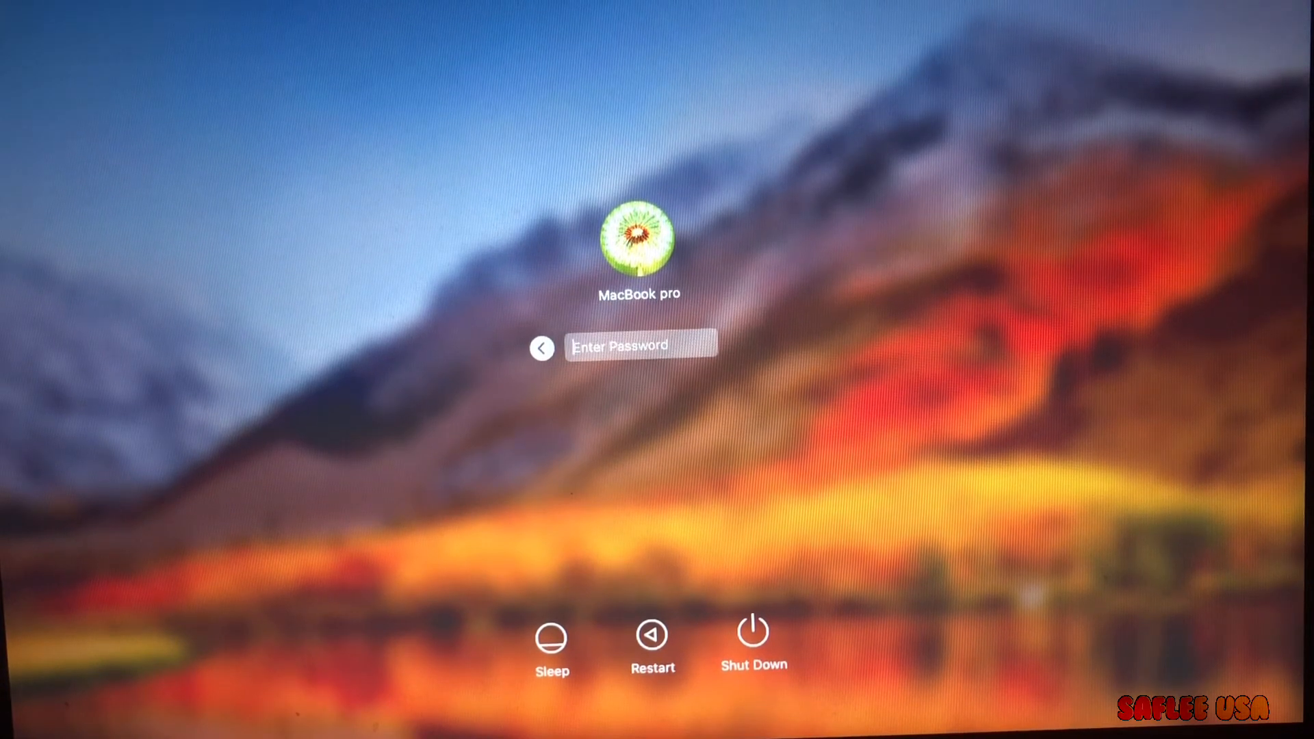
{"action": "left_click", "coordinate": [641, 344]}
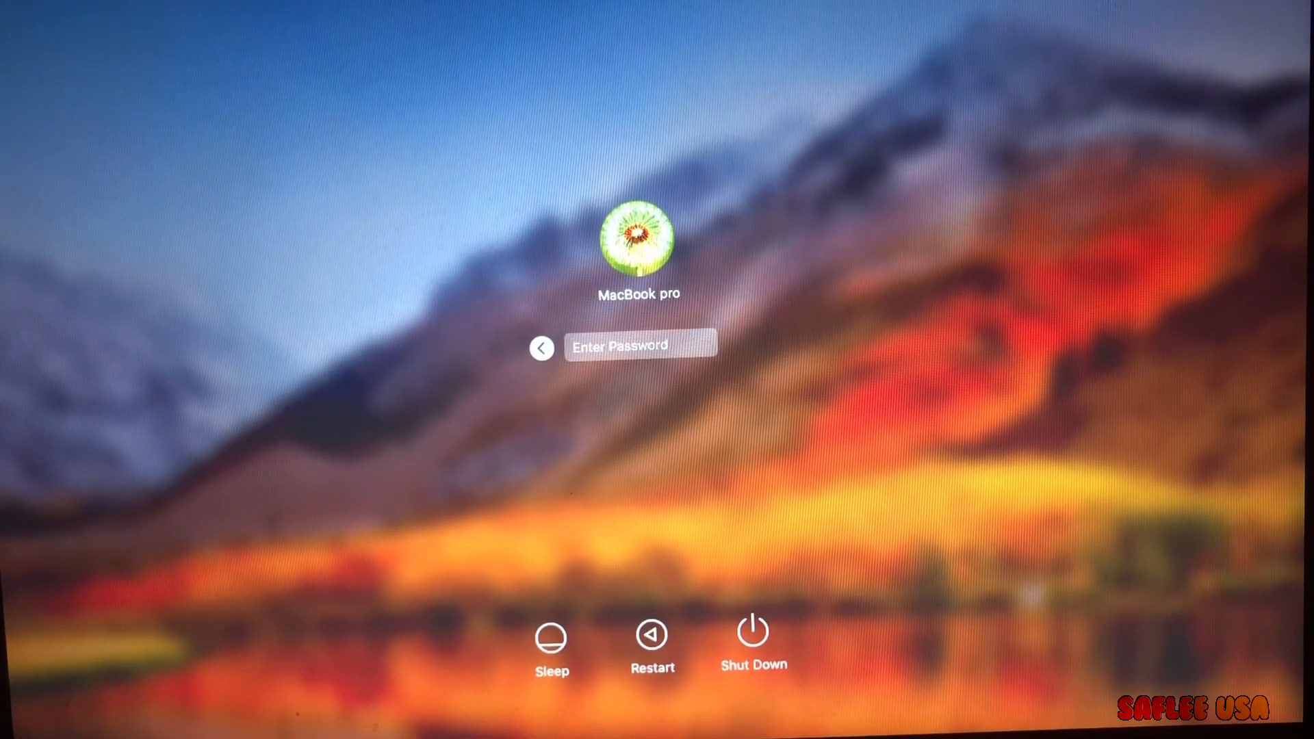
{"action": "left_click", "coordinate": [641, 345]}
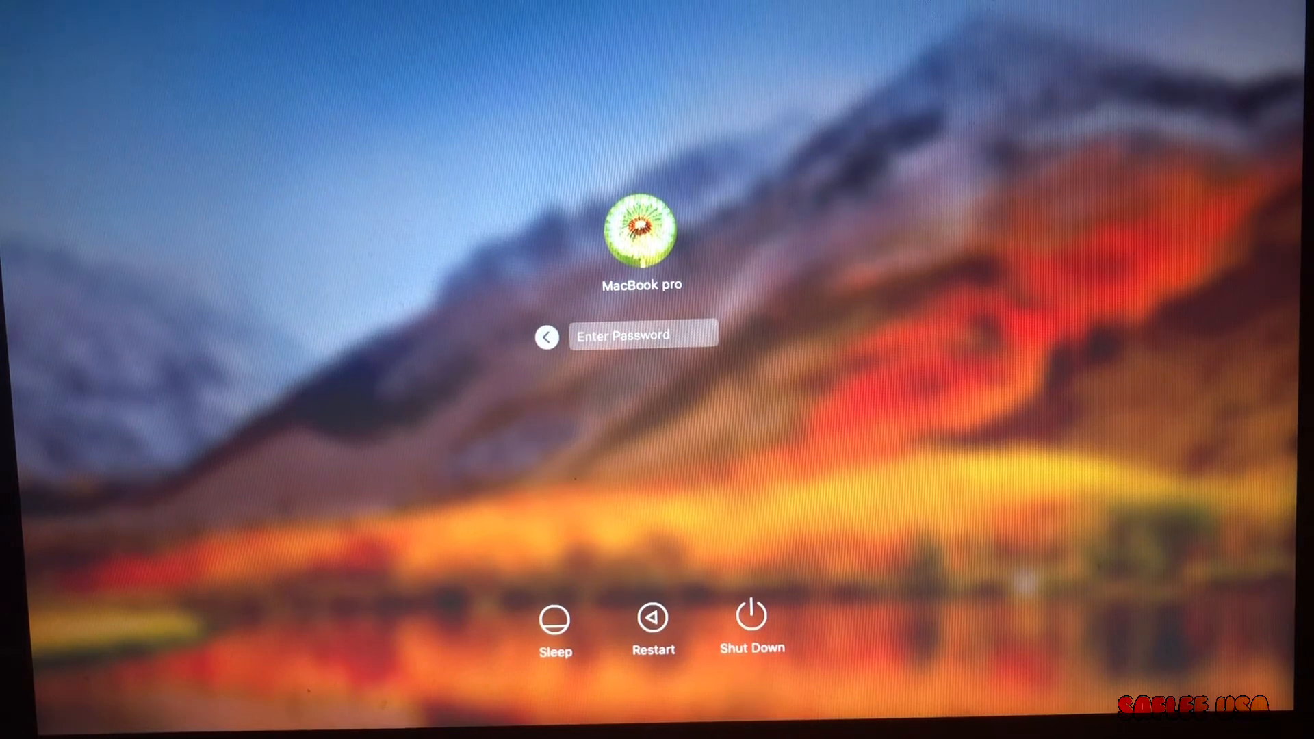
{"action": "left_click", "coordinate": [640, 335]}
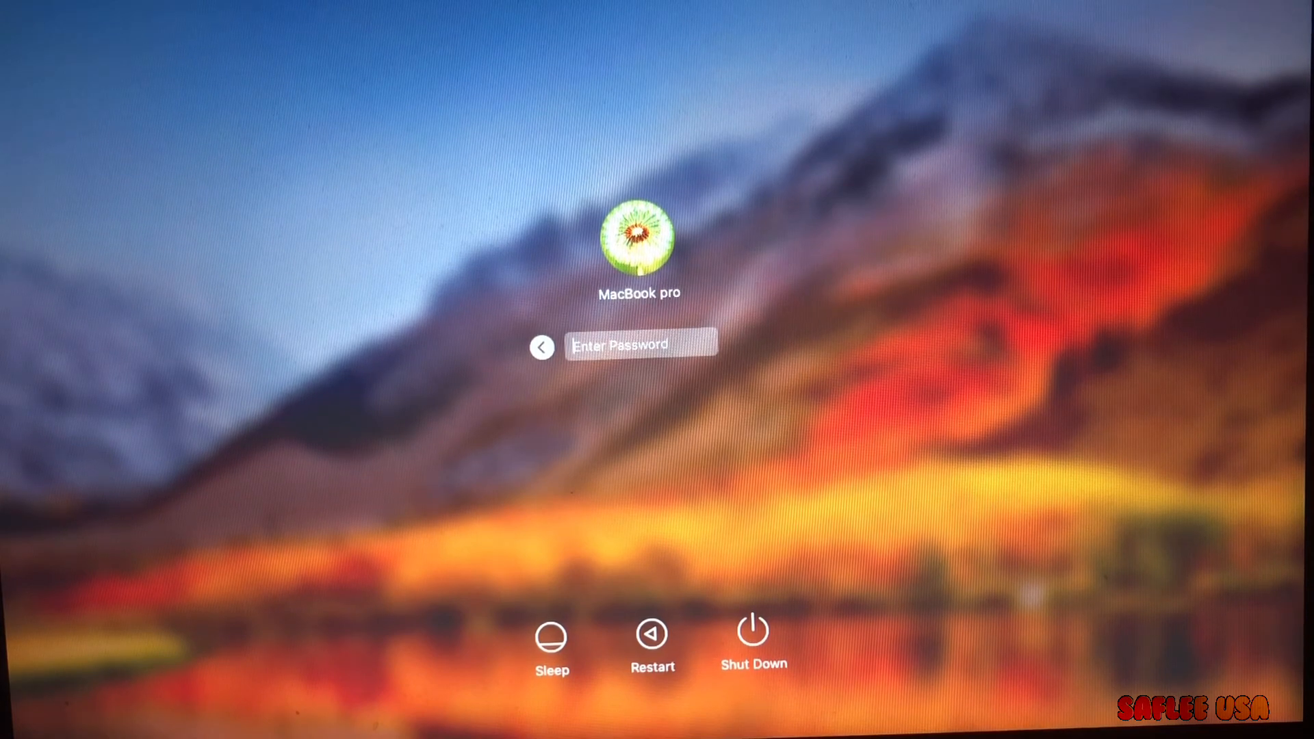
{"action": "left_click", "coordinate": [640, 345]}
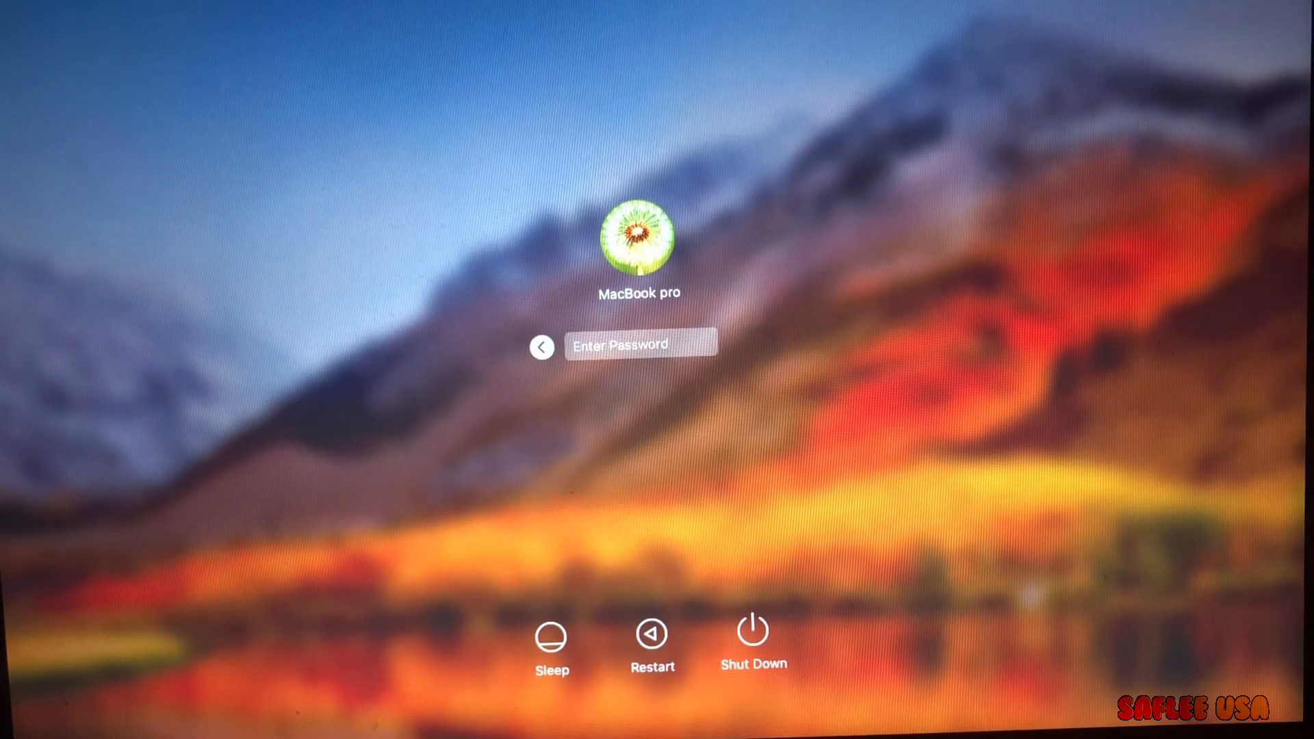